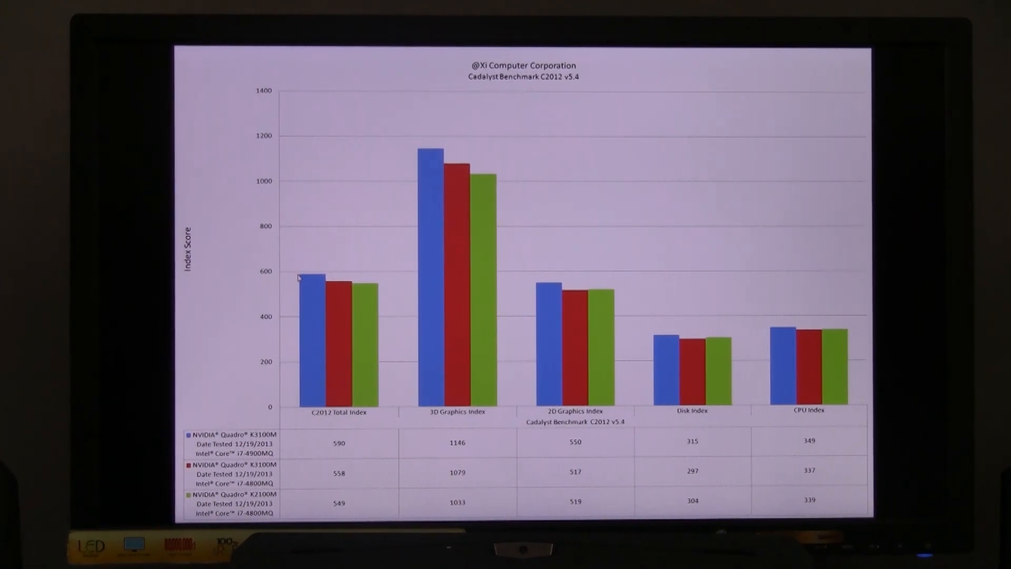
mouse_move(300, 278)
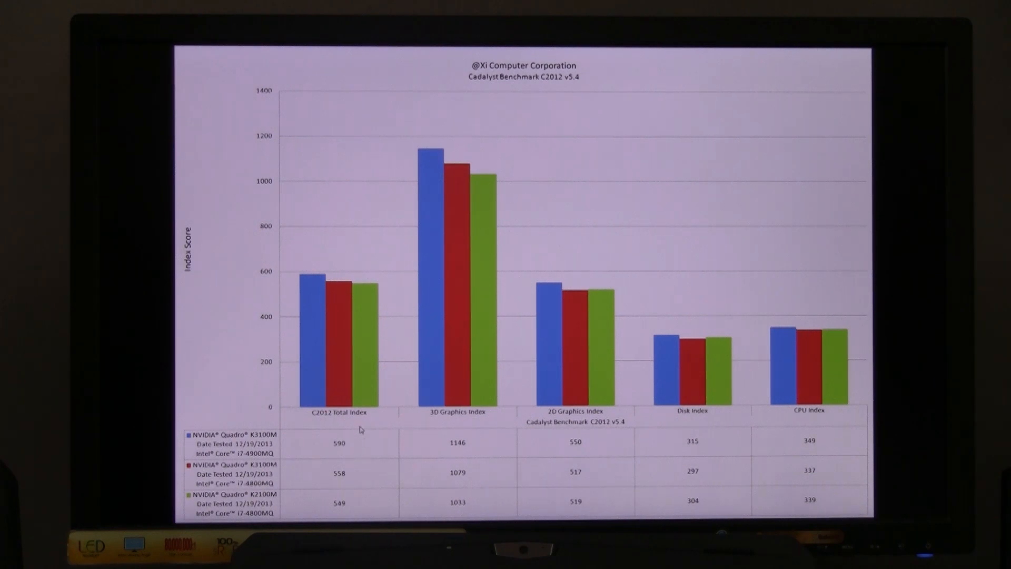
mouse_move(360, 290)
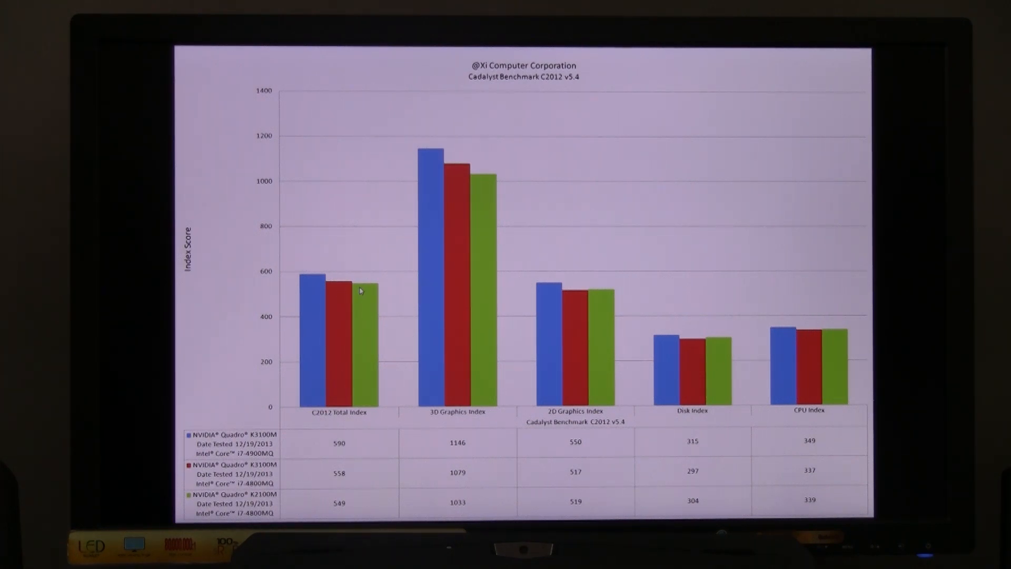
mouse_move(348, 497)
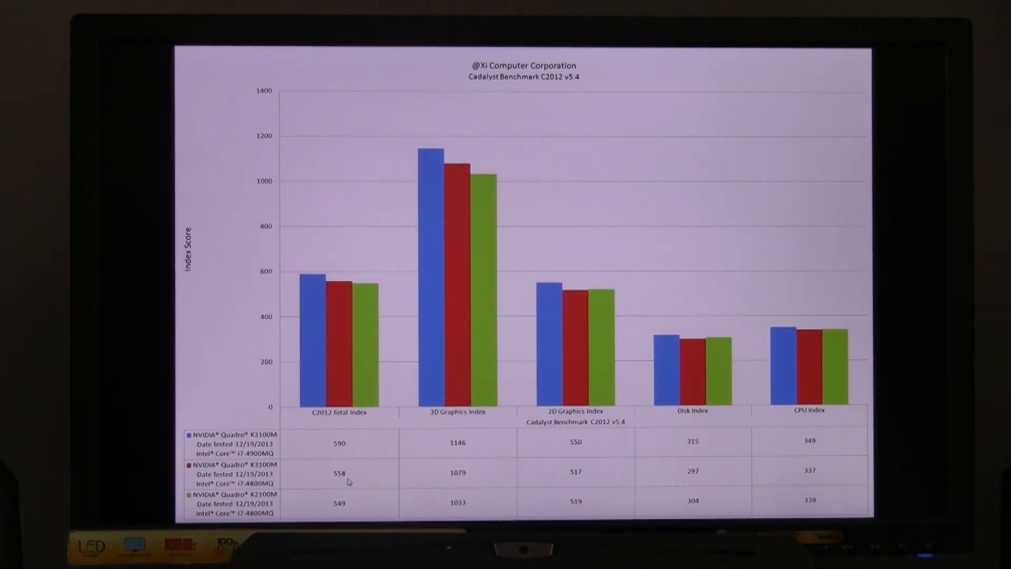
mouse_move(345, 506)
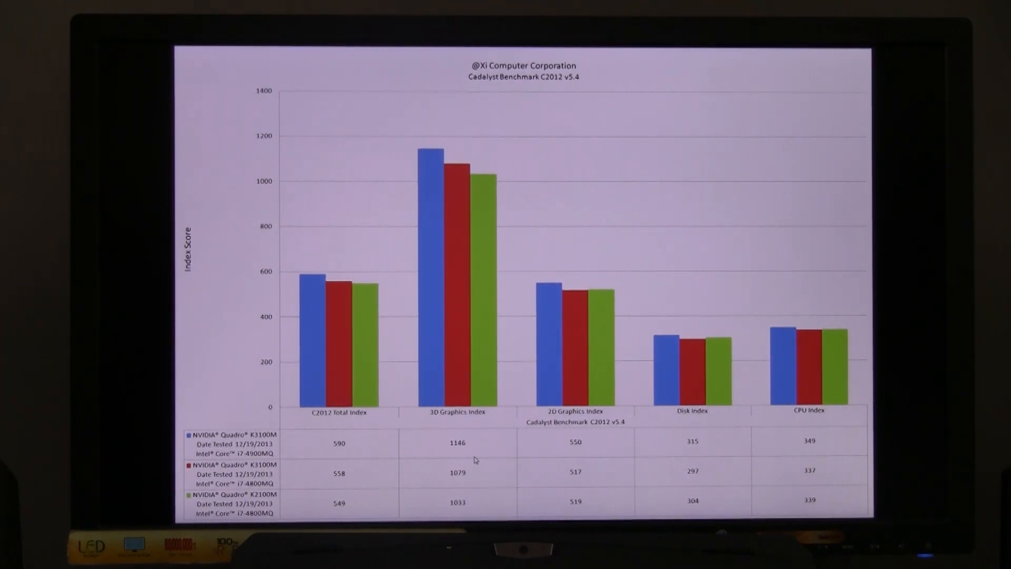
mouse_move(466, 486)
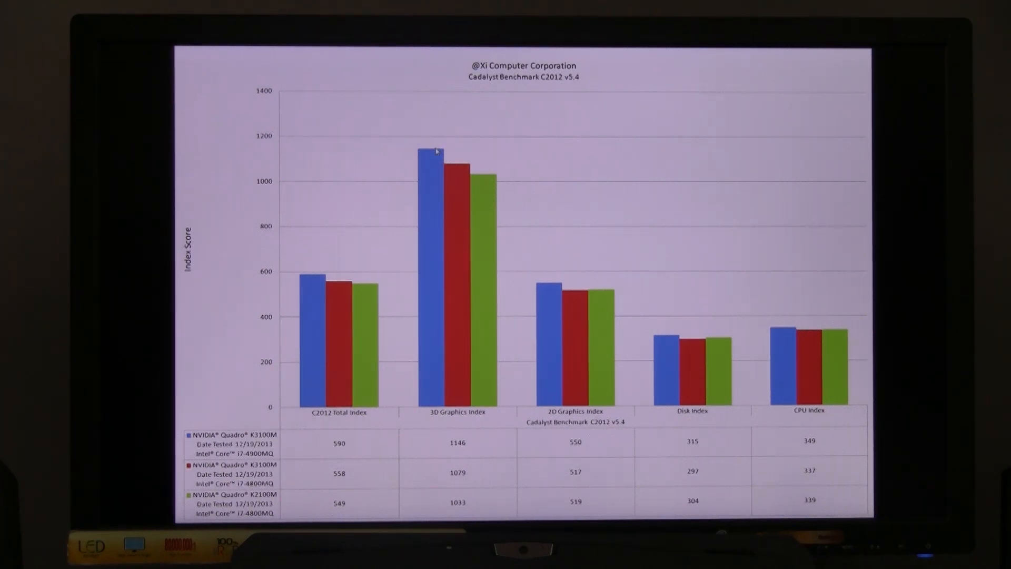
mouse_move(440, 163)
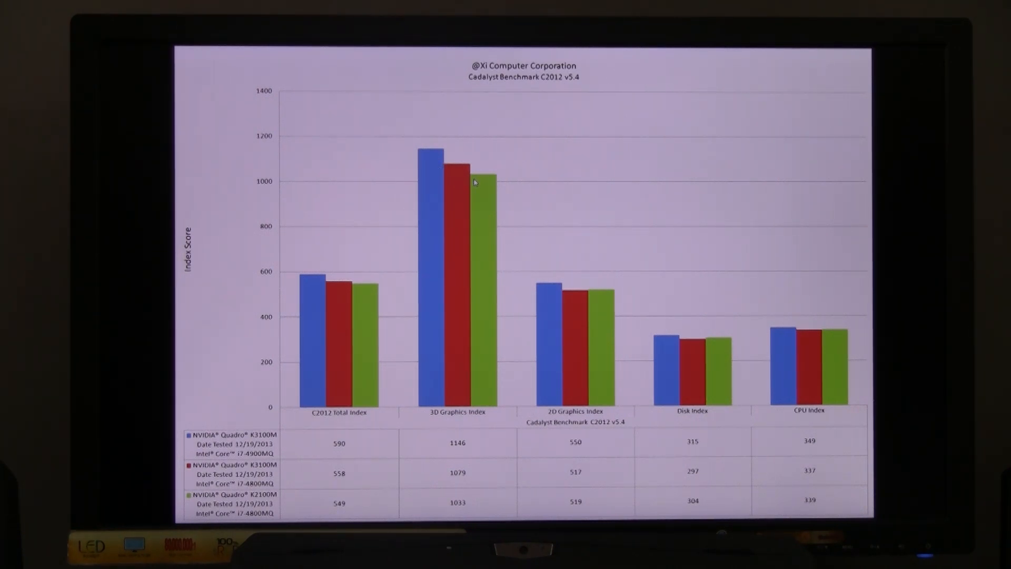
mouse_move(480, 194)
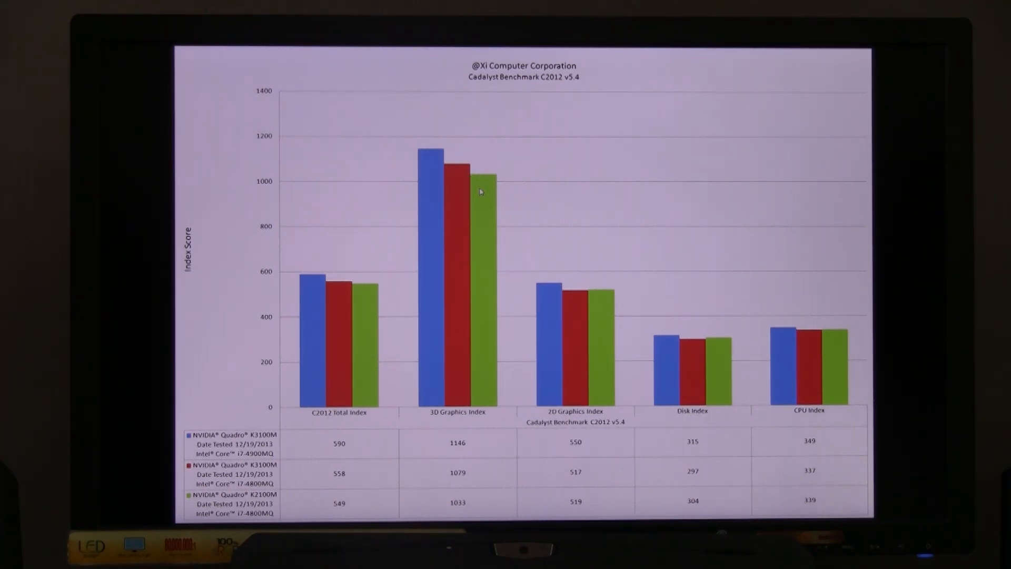
mouse_move(573, 332)
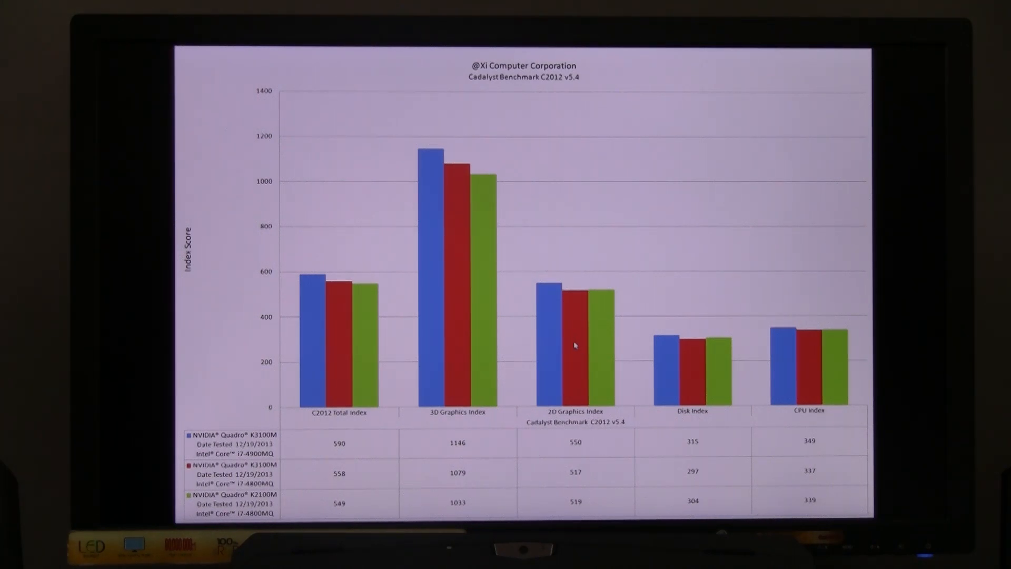
mouse_move(550, 307)
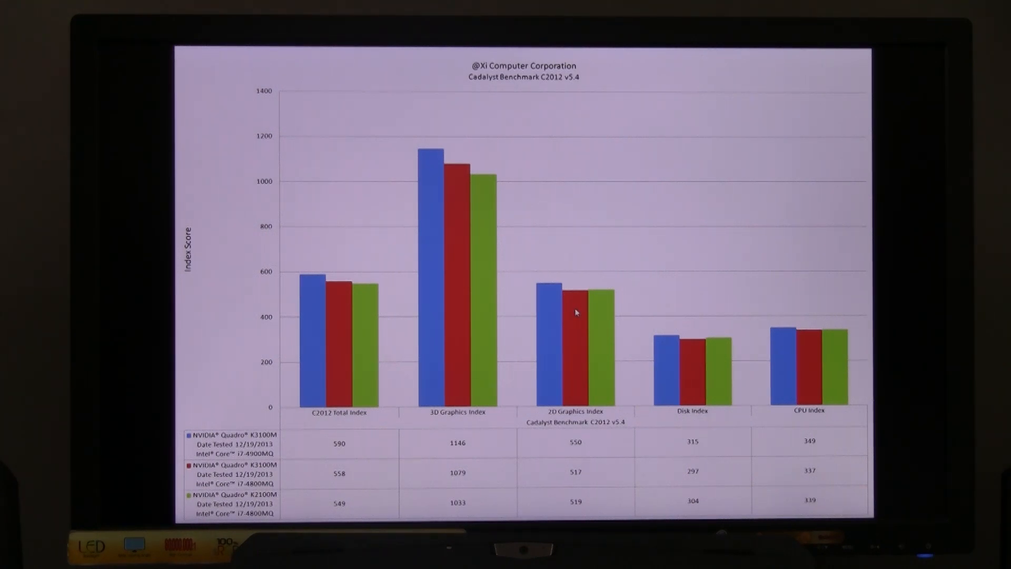
mouse_move(704, 353)
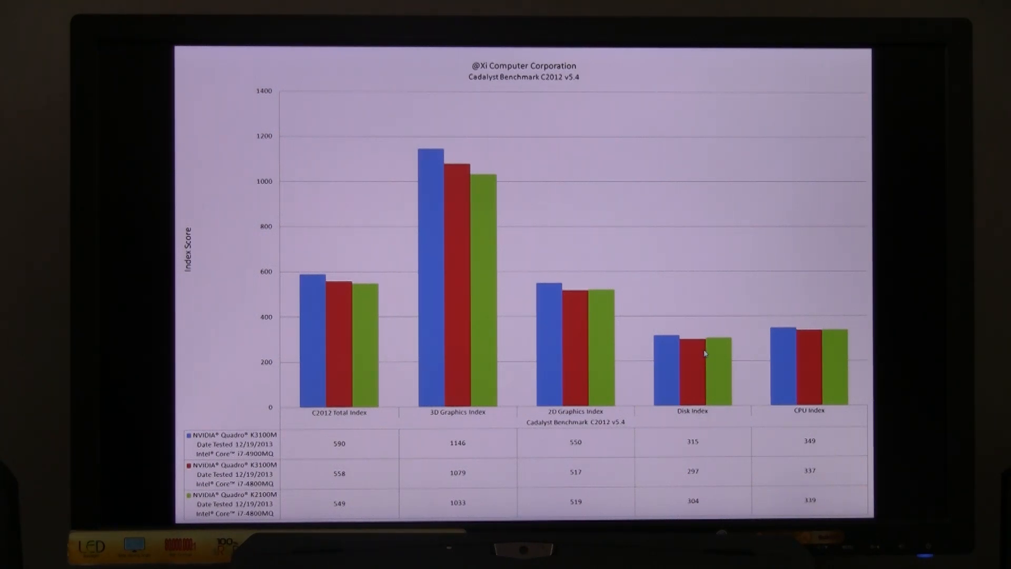
mouse_move(663, 360)
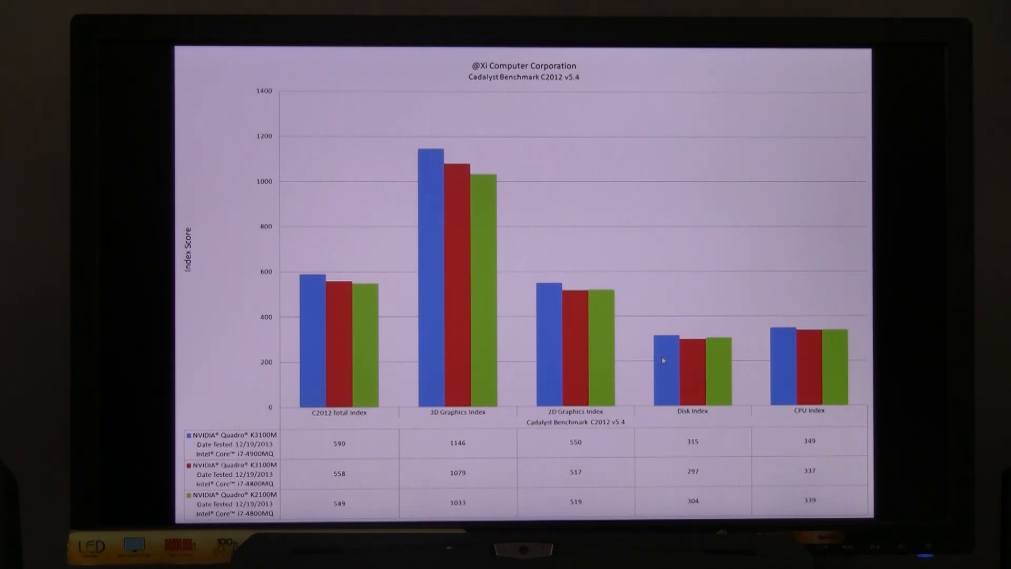
mouse_move(847, 379)
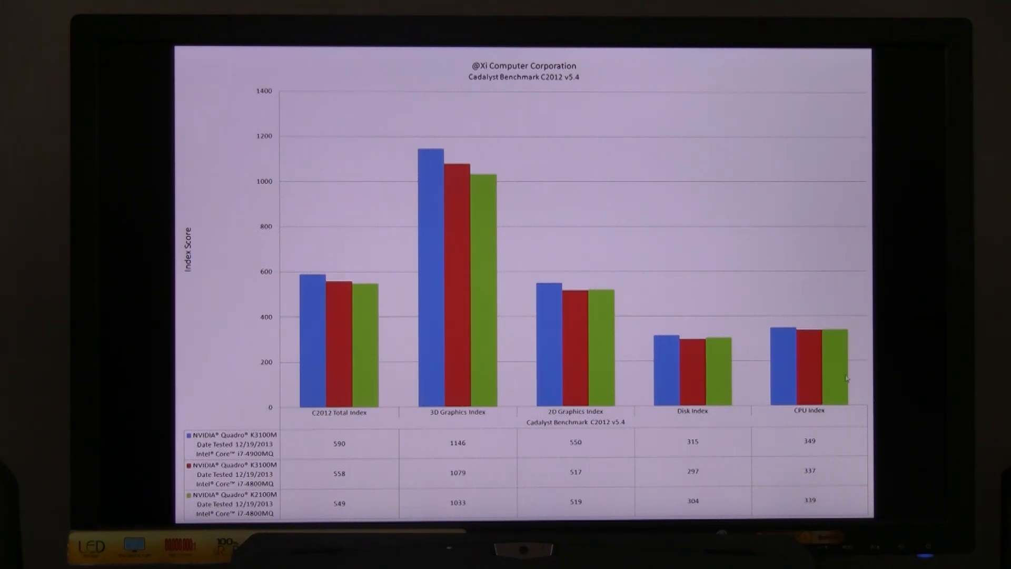
mouse_move(793, 366)
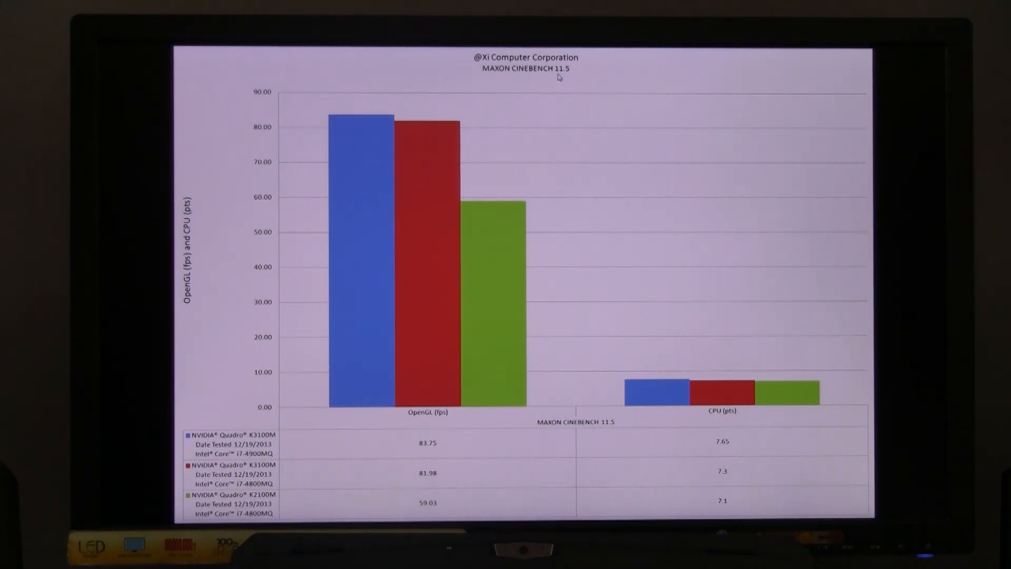
mouse_move(517, 336)
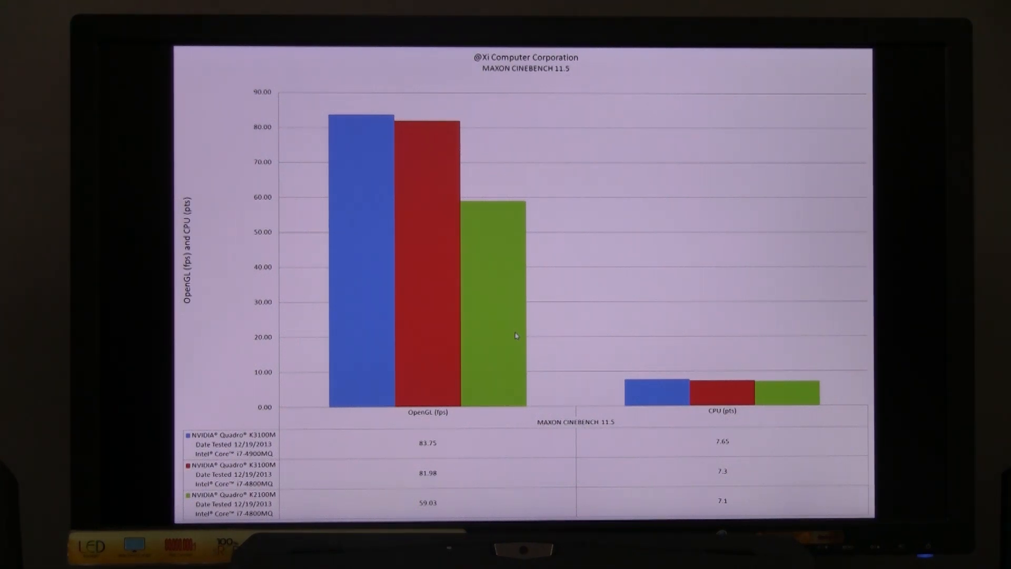
mouse_move(514, 325)
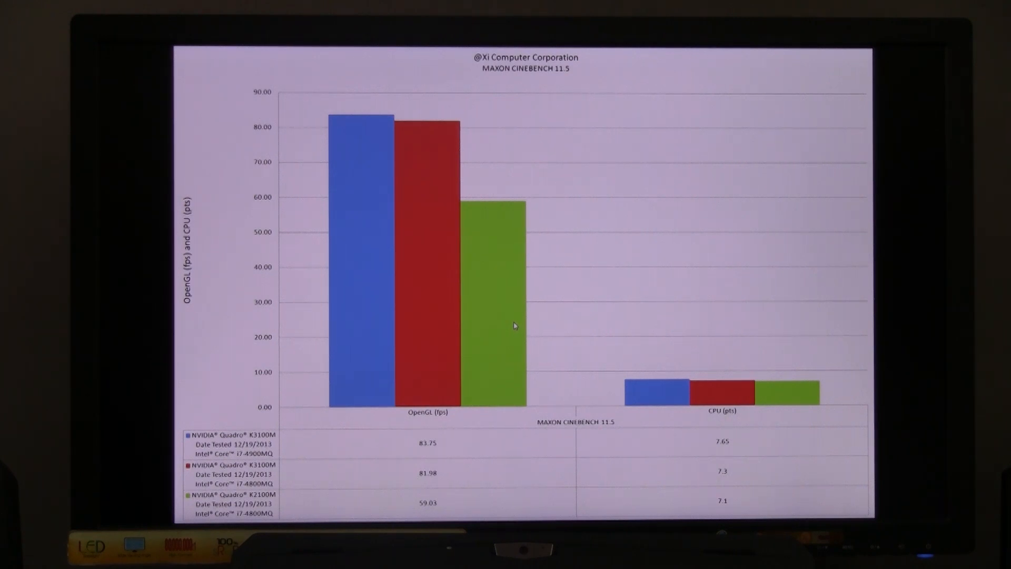
mouse_move(442, 423)
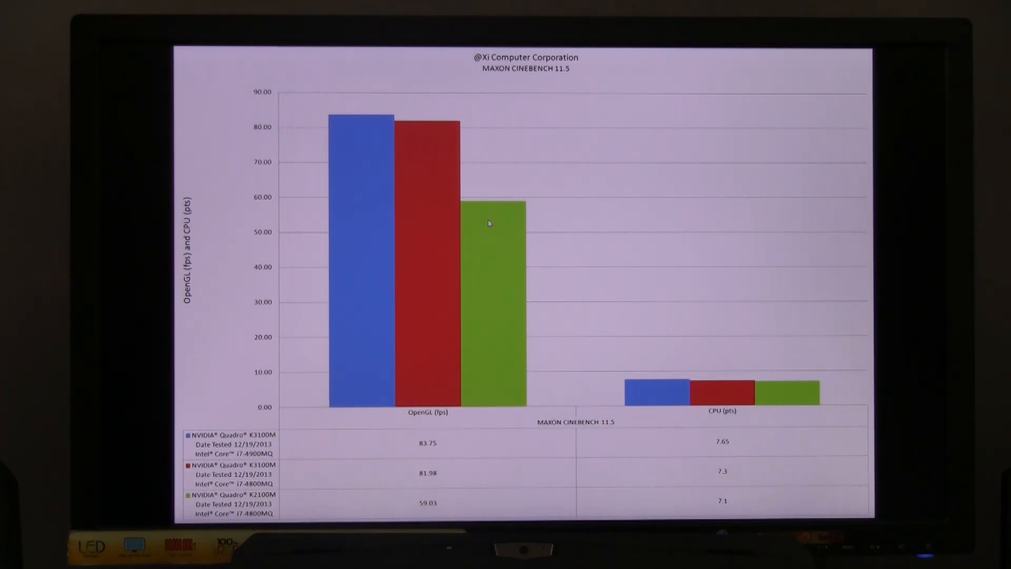
mouse_move(428, 129)
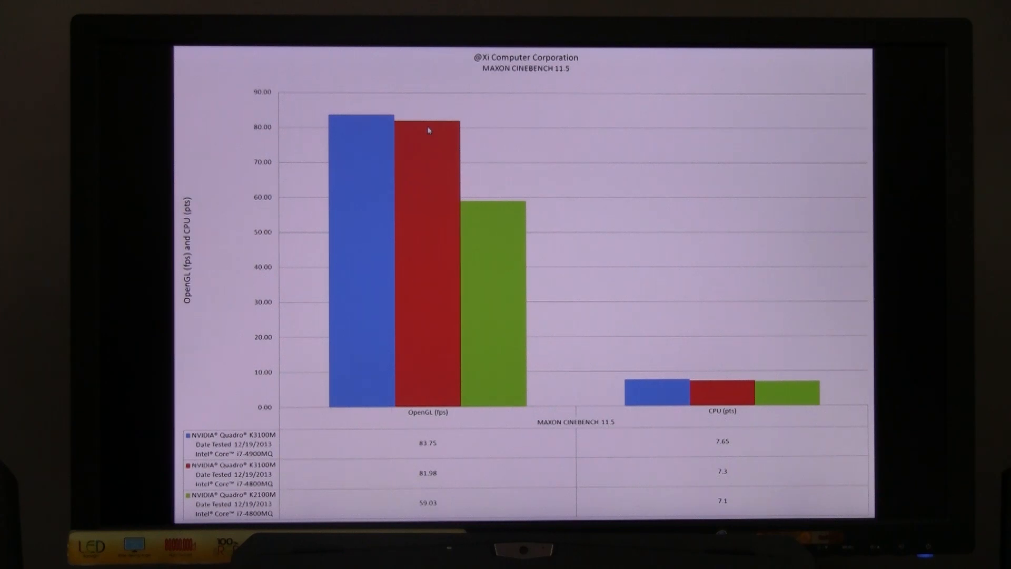
mouse_move(414, 212)
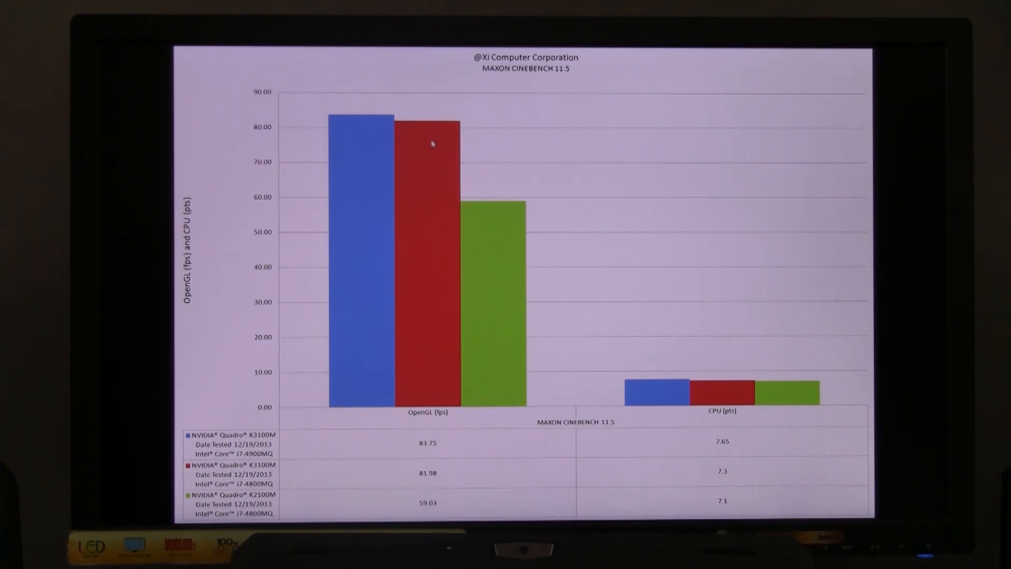
mouse_move(448, 494)
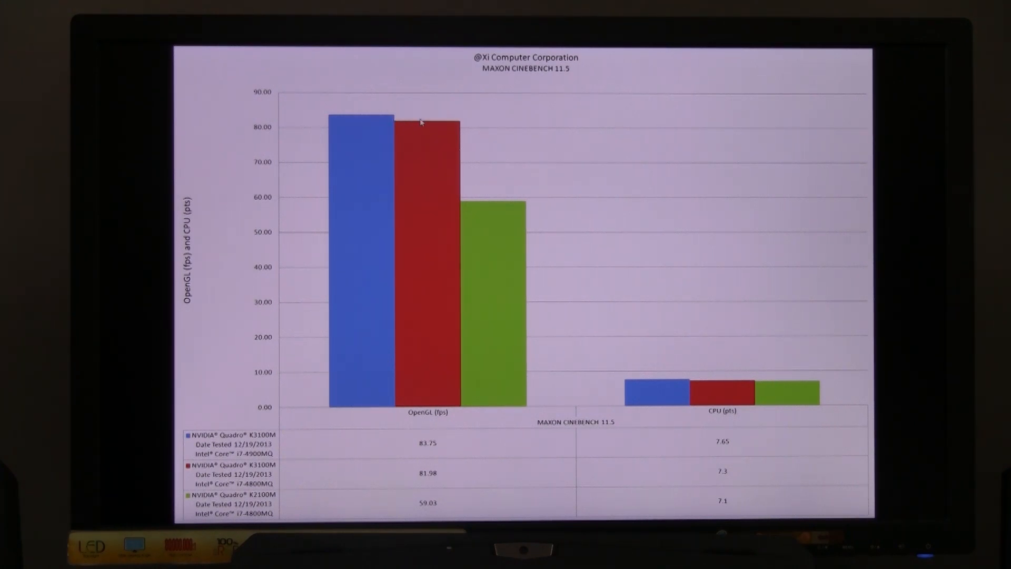
mouse_move(435, 209)
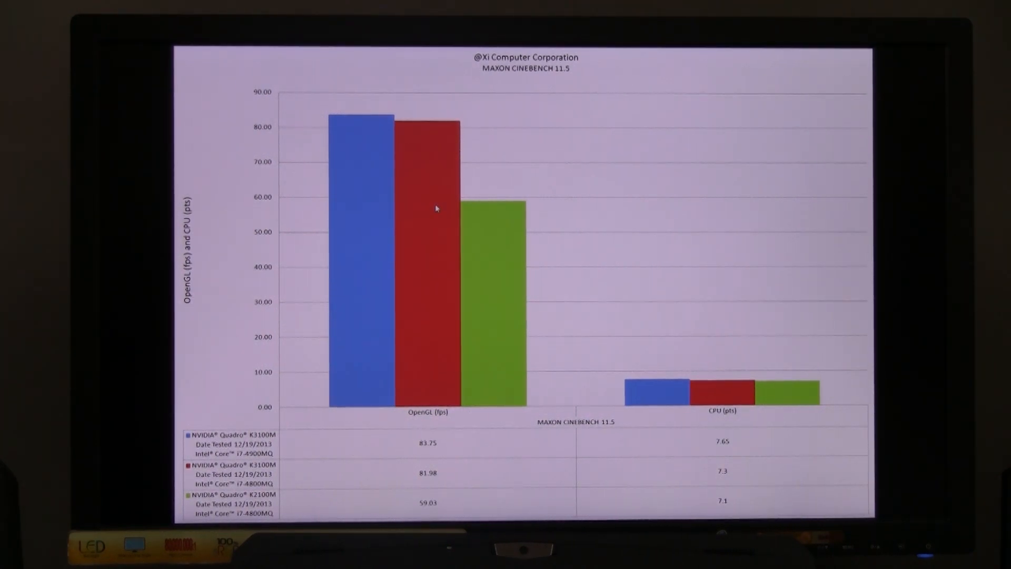
mouse_move(438, 151)
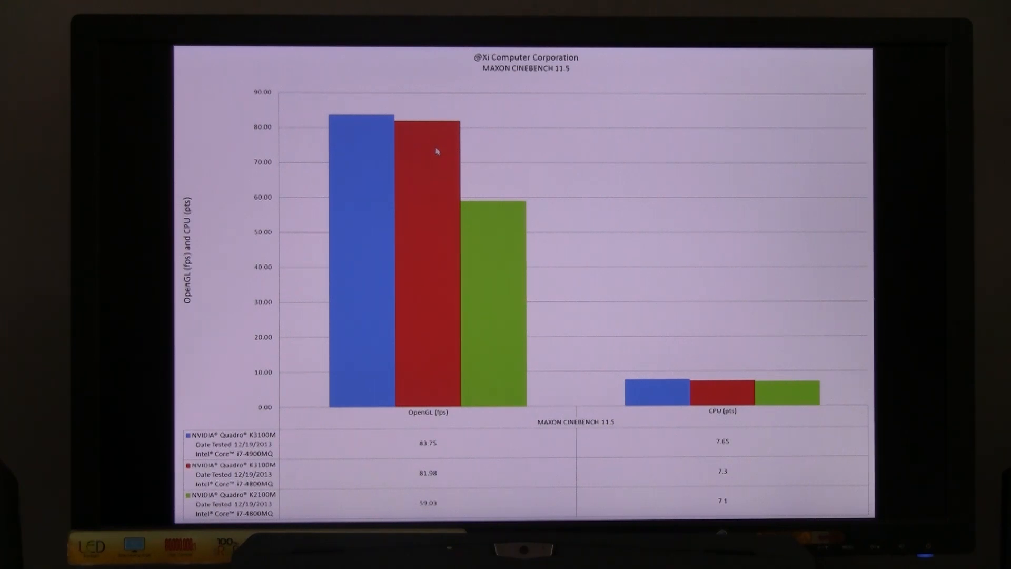
mouse_move(805, 412)
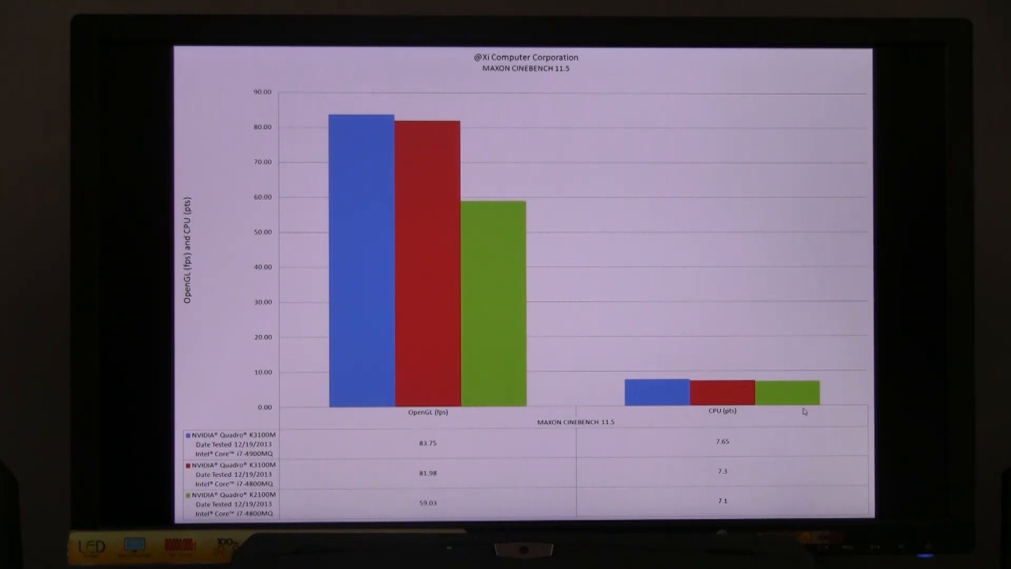
mouse_move(724, 494)
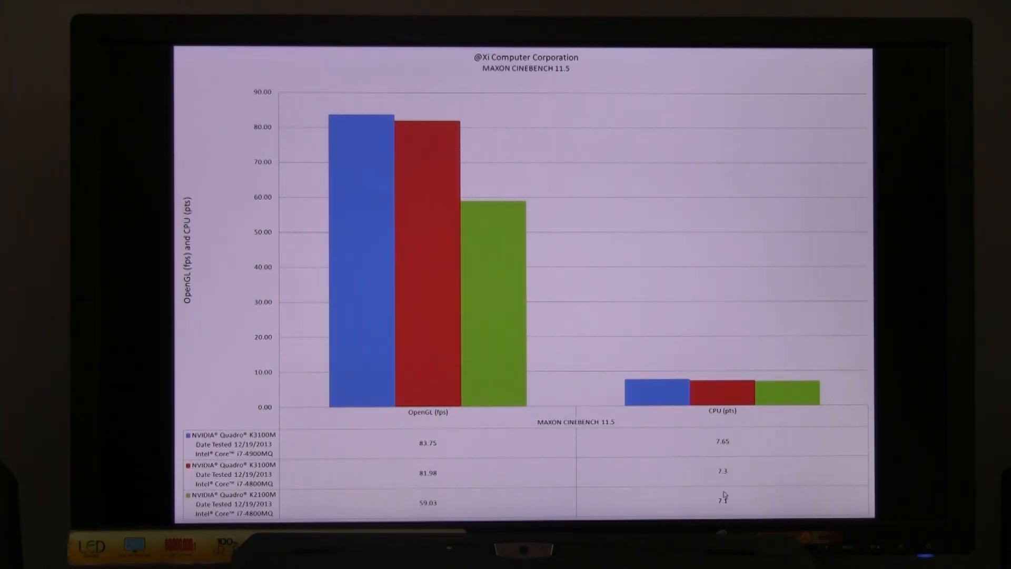
mouse_move(659, 388)
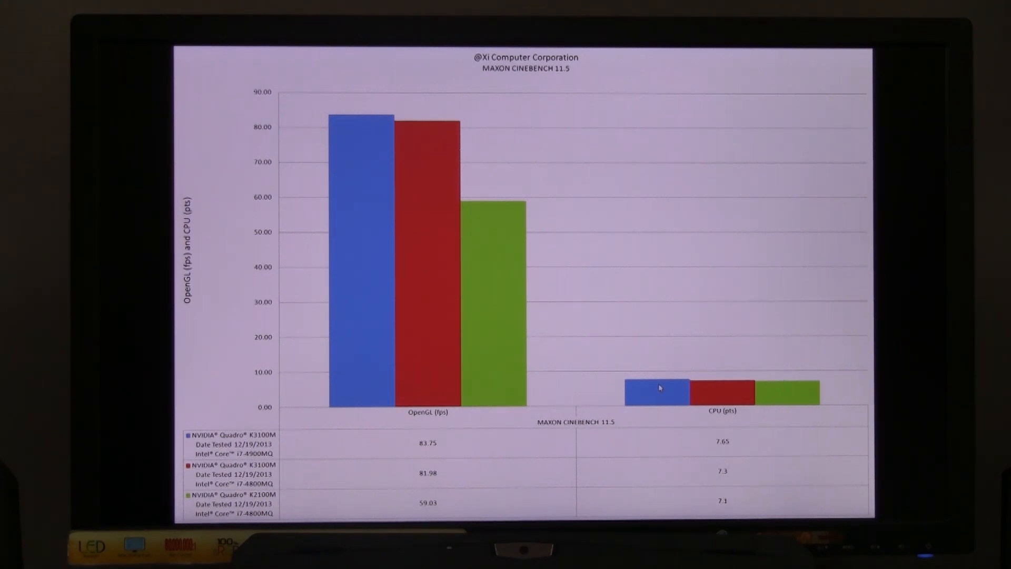
mouse_move(666, 384)
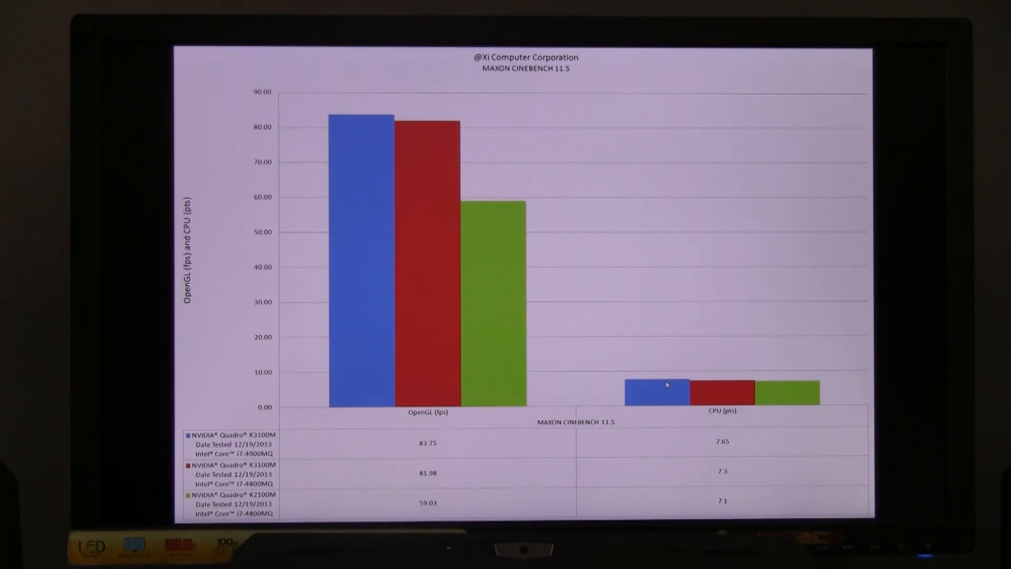
mouse_move(623, 238)
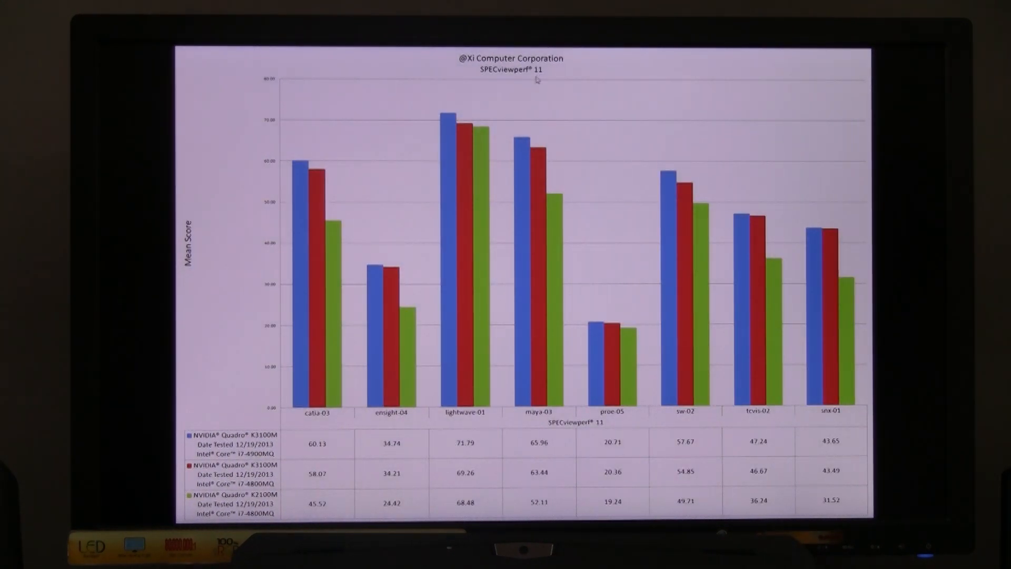
mouse_move(545, 86)
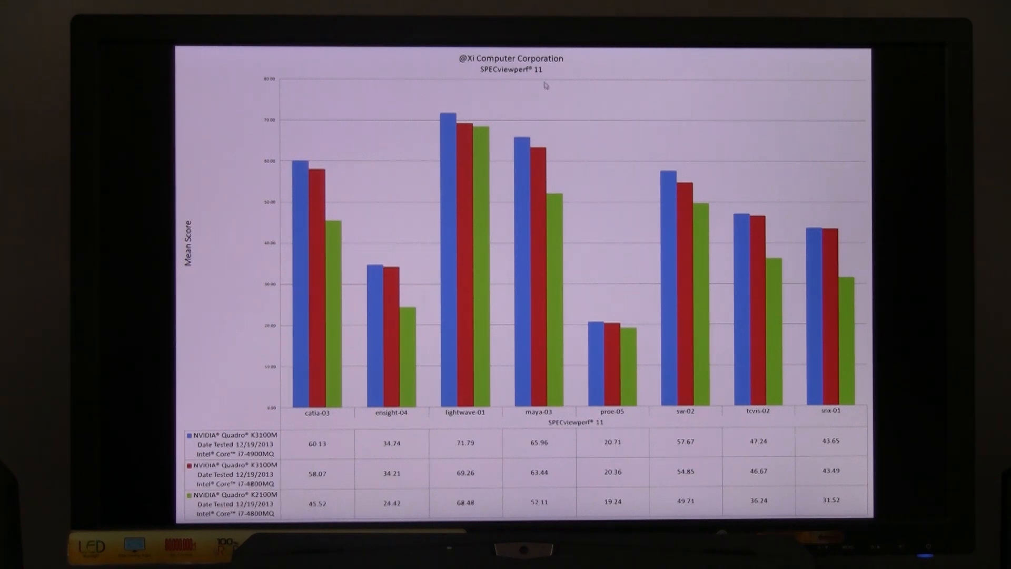
mouse_move(233, 380)
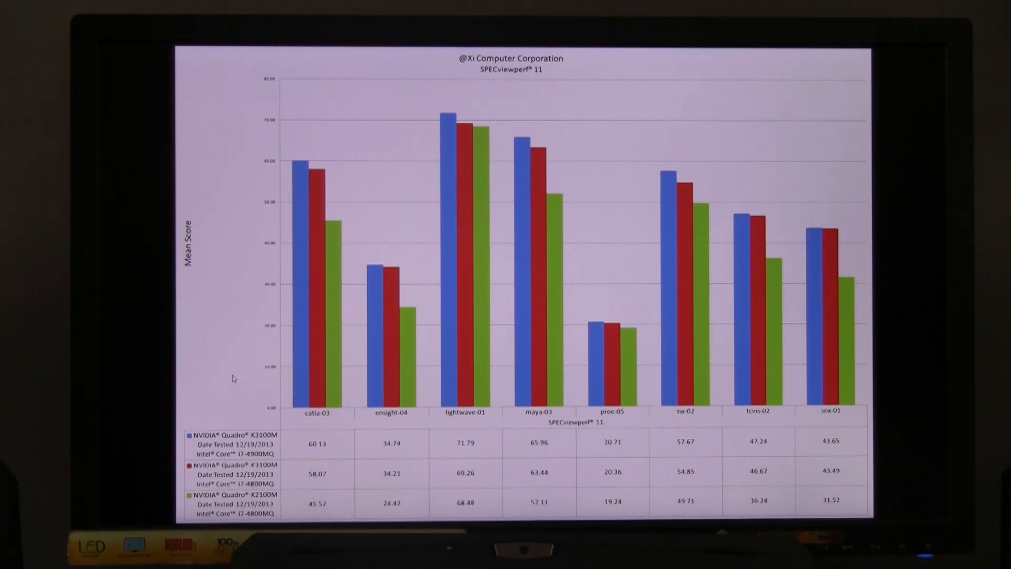
mouse_move(339, 419)
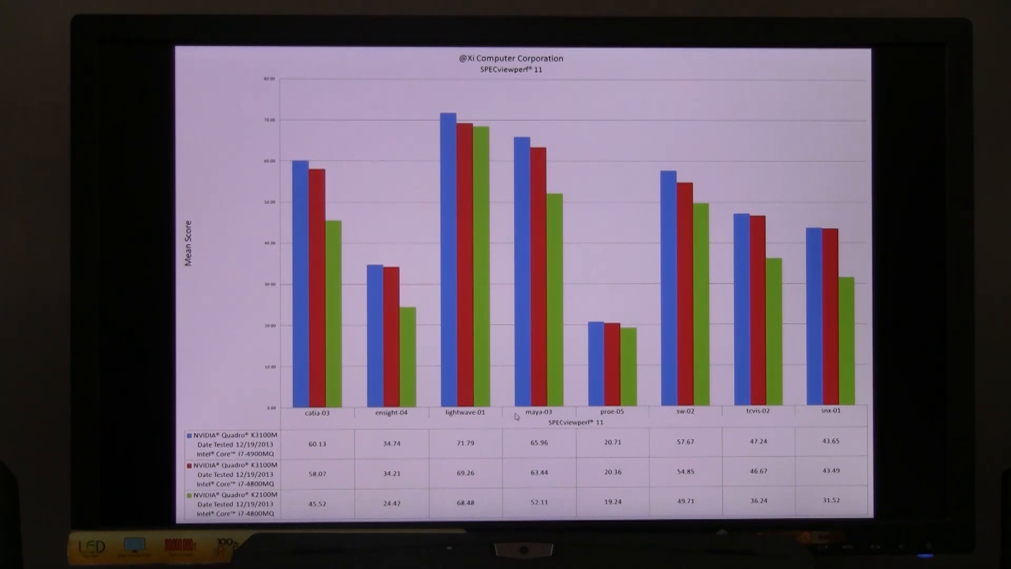
mouse_move(697, 425)
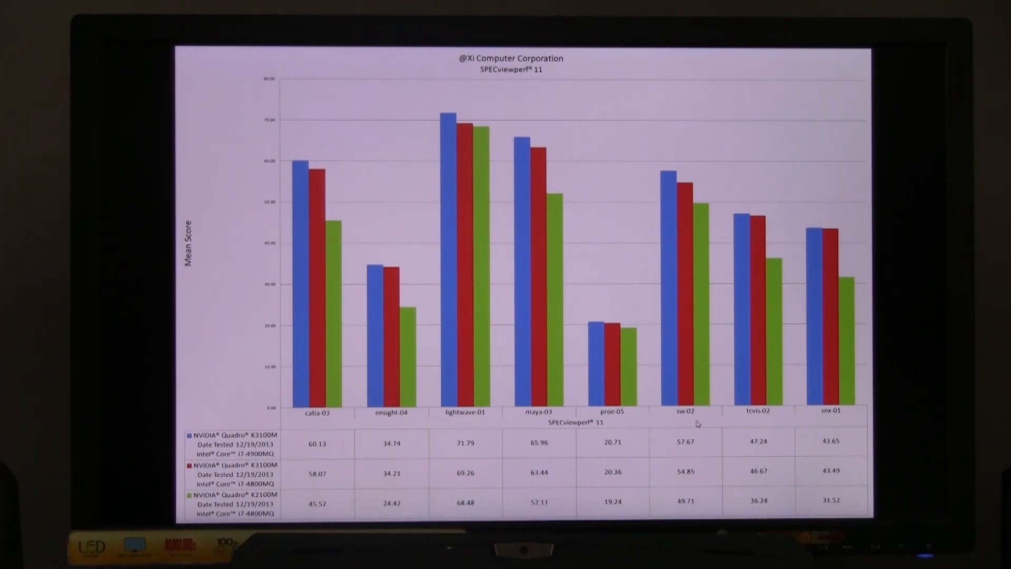
mouse_move(684, 201)
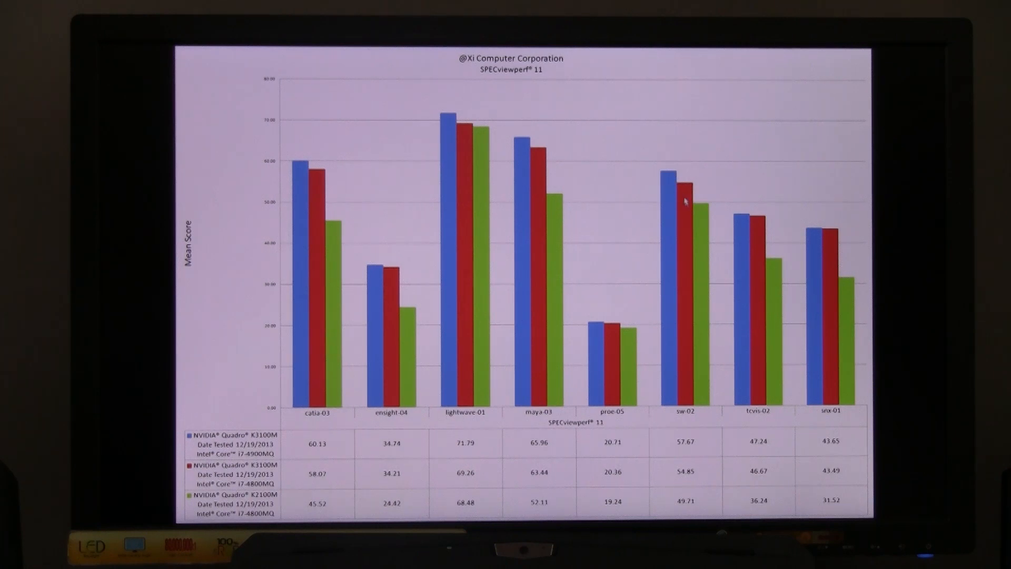
mouse_move(689, 269)
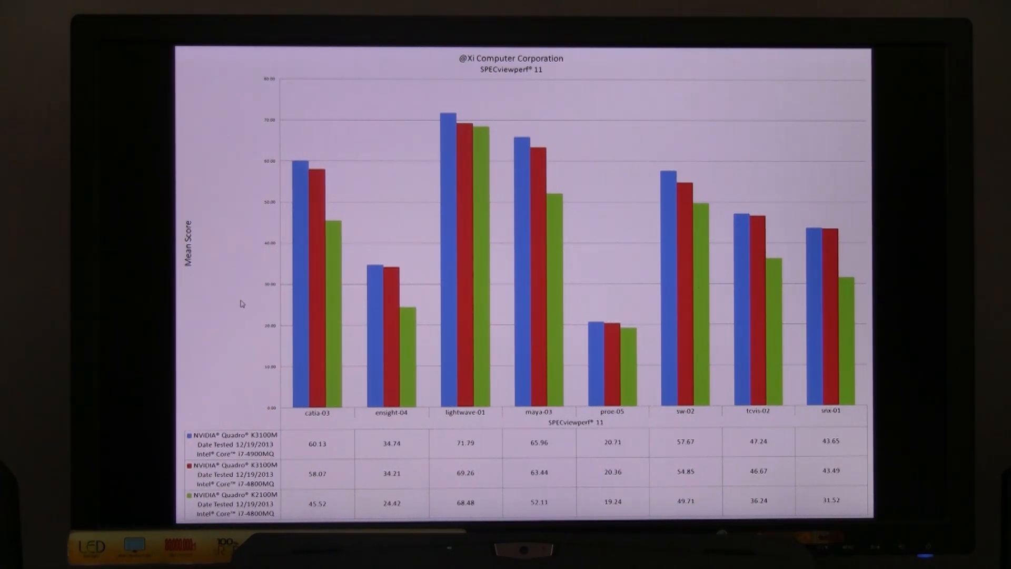
mouse_move(864, 253)
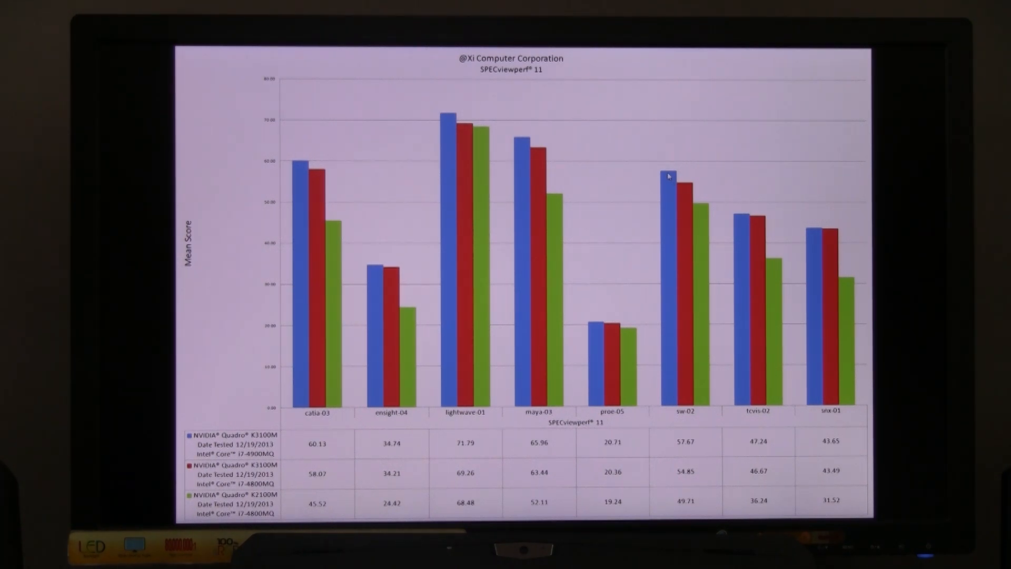
mouse_move(682, 189)
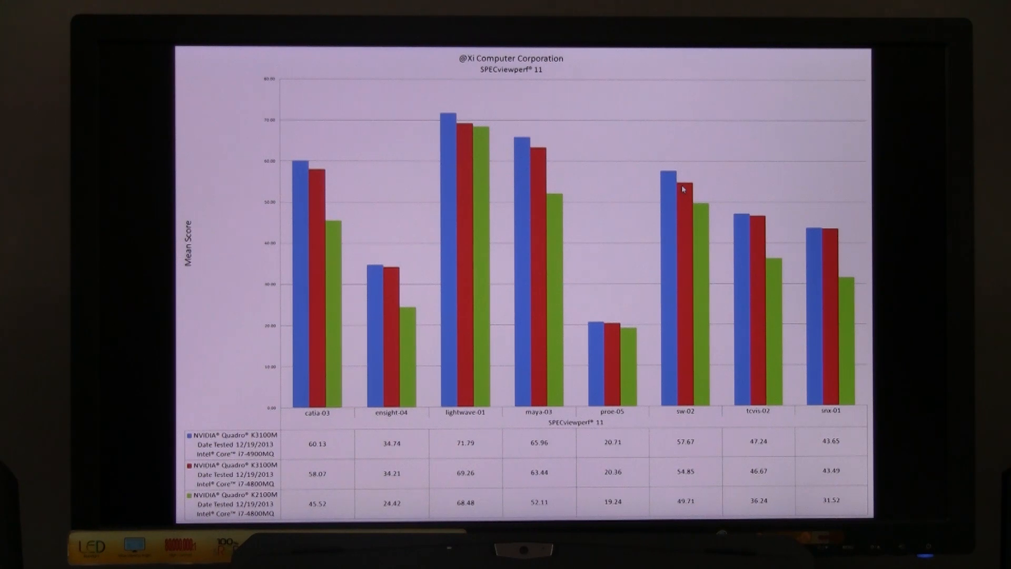
mouse_move(425, 198)
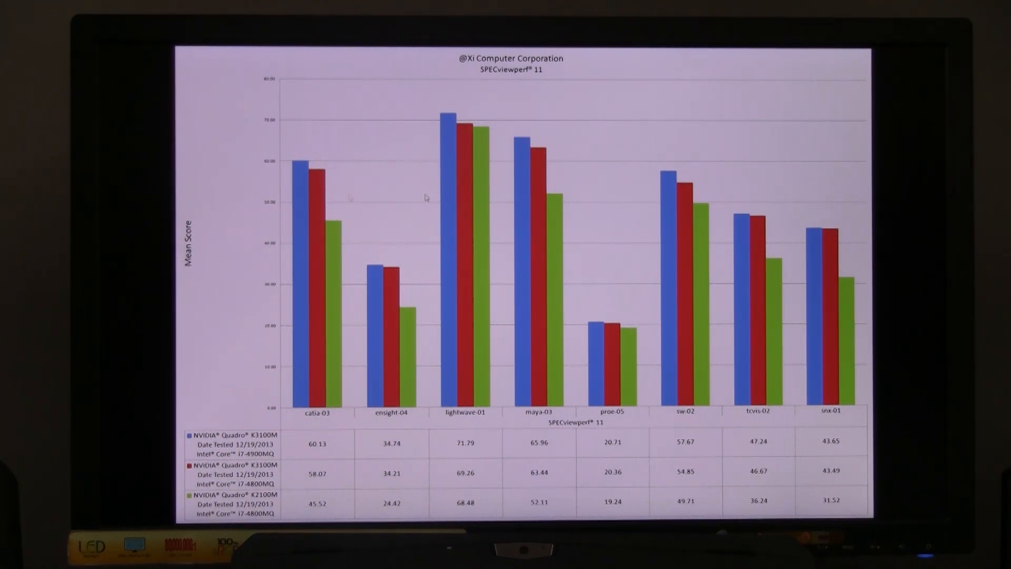
mouse_move(331, 216)
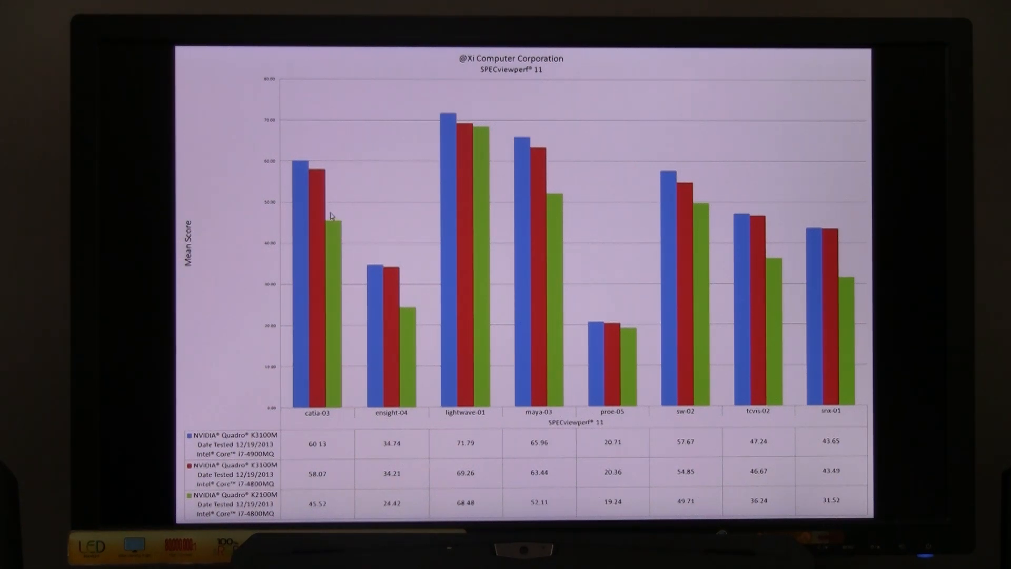
mouse_move(341, 242)
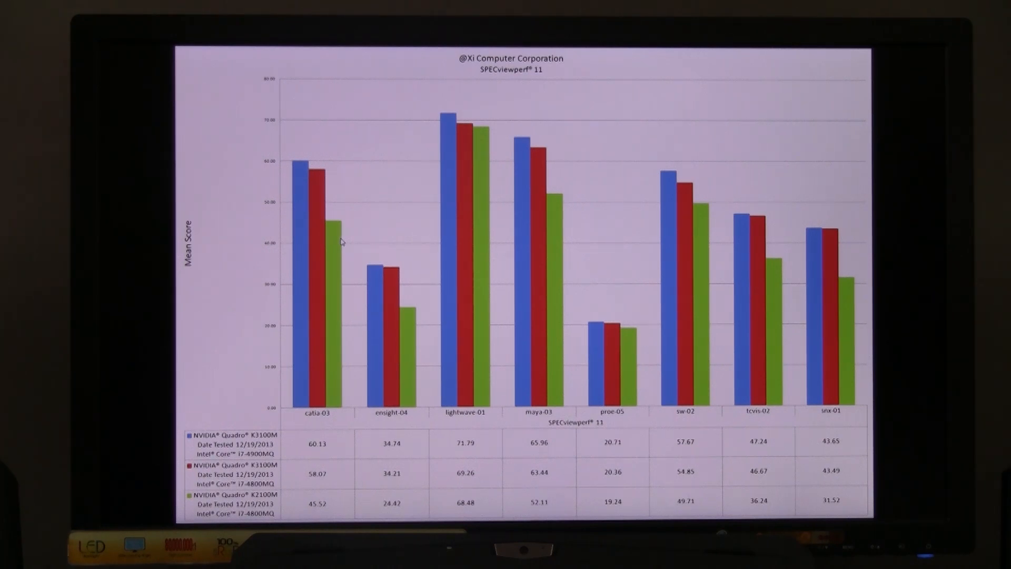